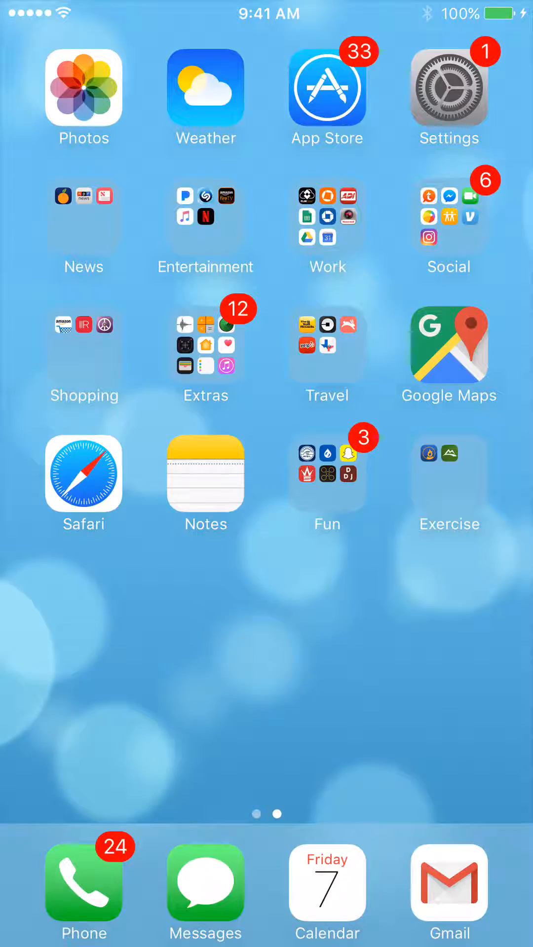
# Launch the App Store and go to its Search tab showing trending searches
pyautogui.click(326, 89)
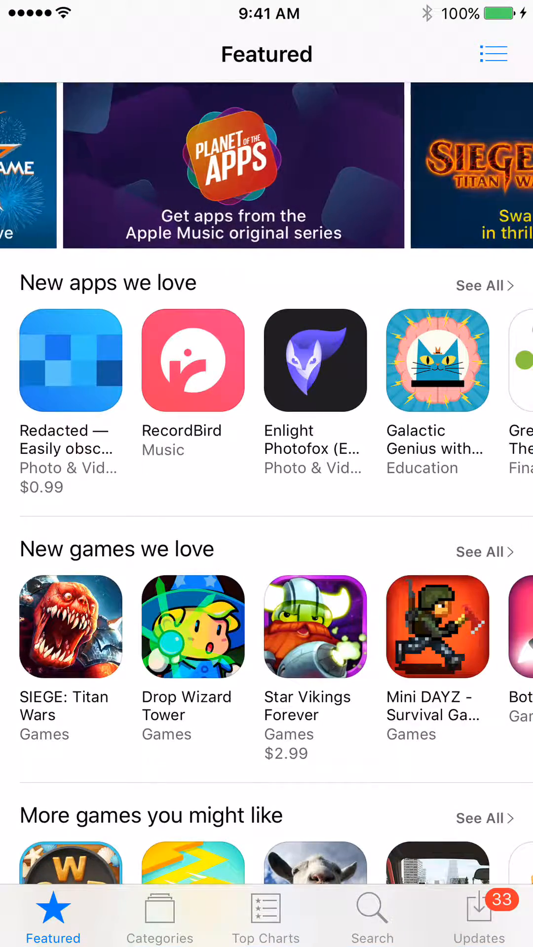
pyautogui.hscroll(-3)
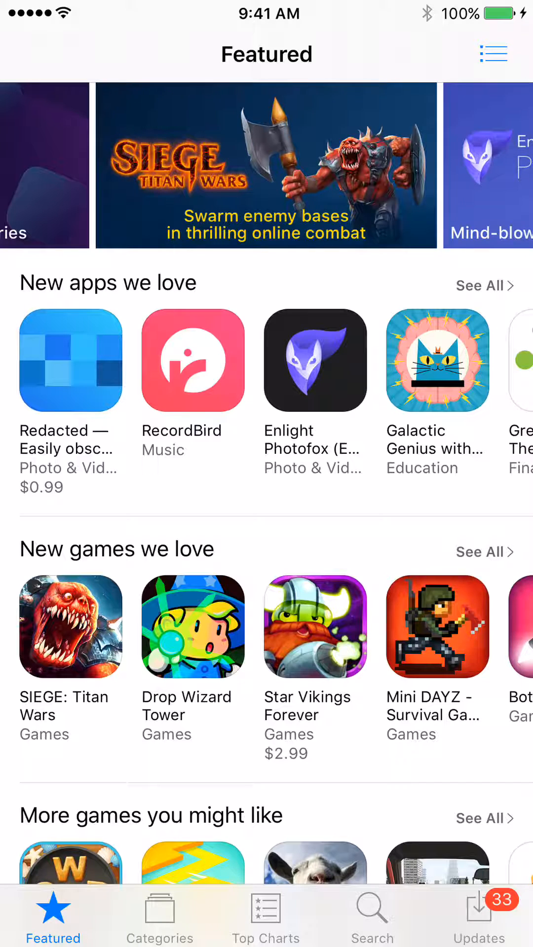
pyautogui.click(372, 918)
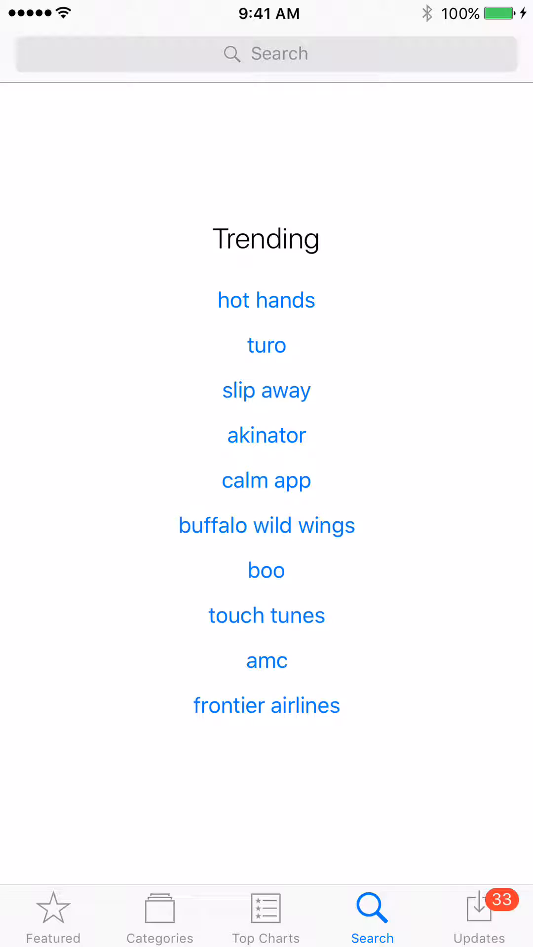
# Search for "ivms" and pick the "ivms-4500" suggestion to list iVMS-4500 lite
pyautogui.click(266, 54)
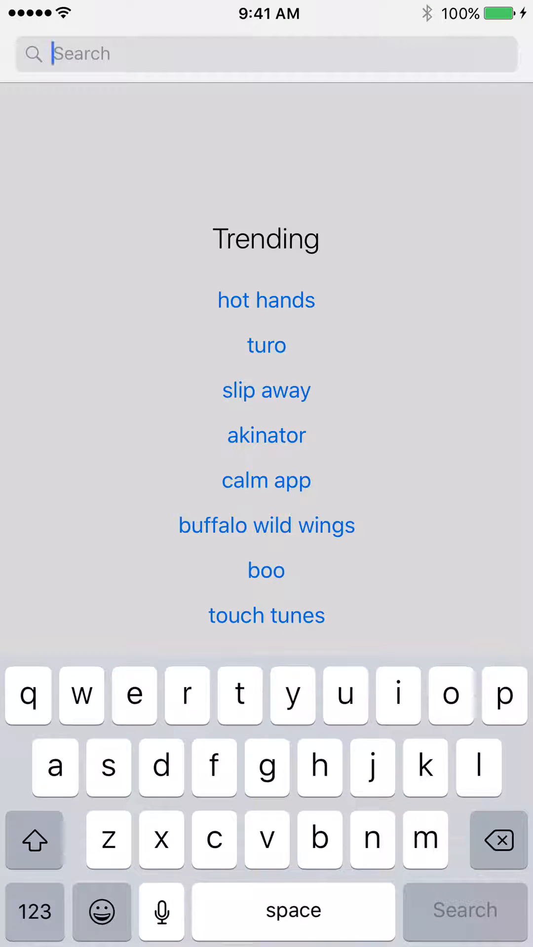
pyautogui.write('i')
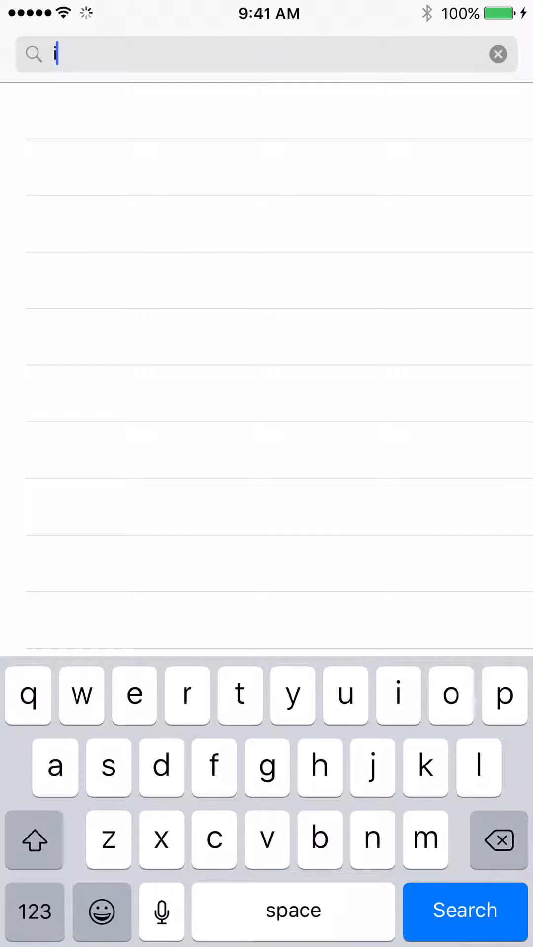
pyautogui.write('vm')
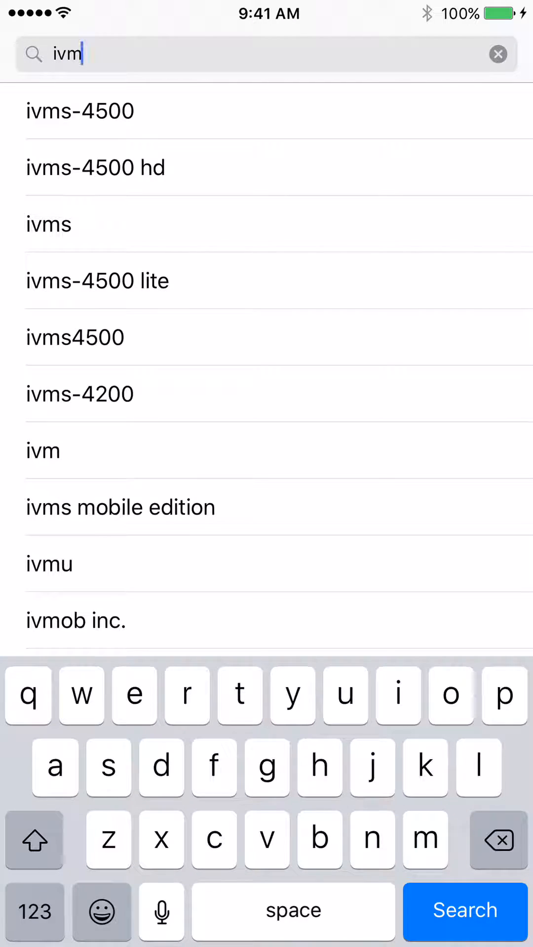
pyautogui.write('s')
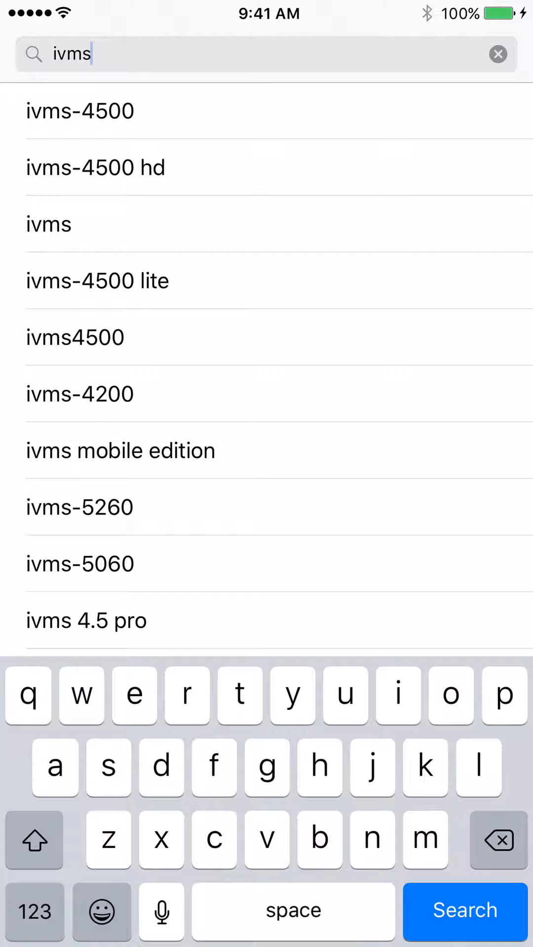
pyautogui.click(80, 111)
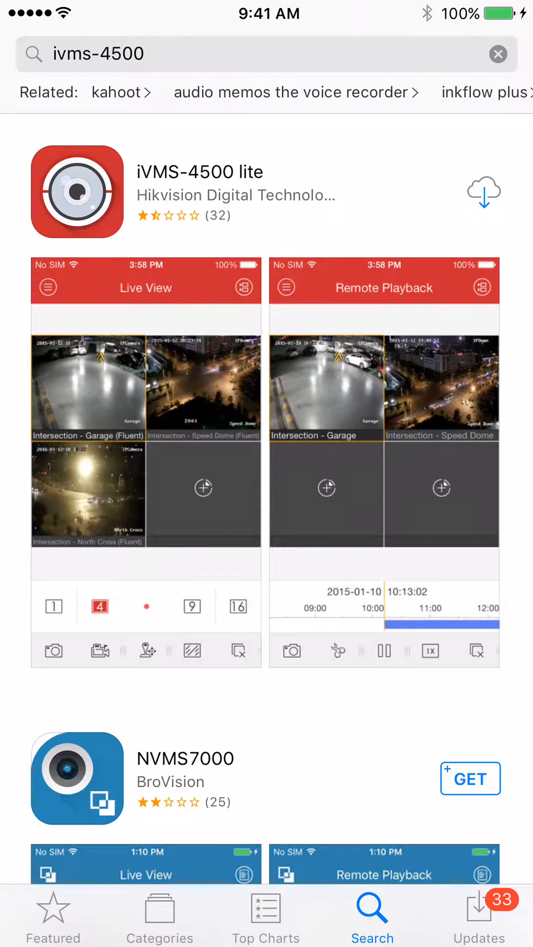
# Download iVMS-4500 lite and open it once installation finishes
pyautogui.click(482, 191)
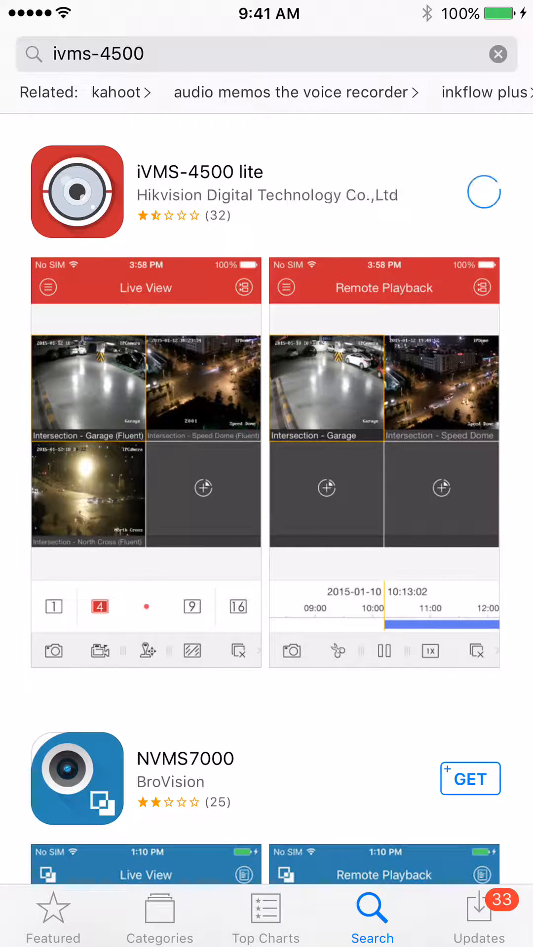
pyautogui.click(484, 192)
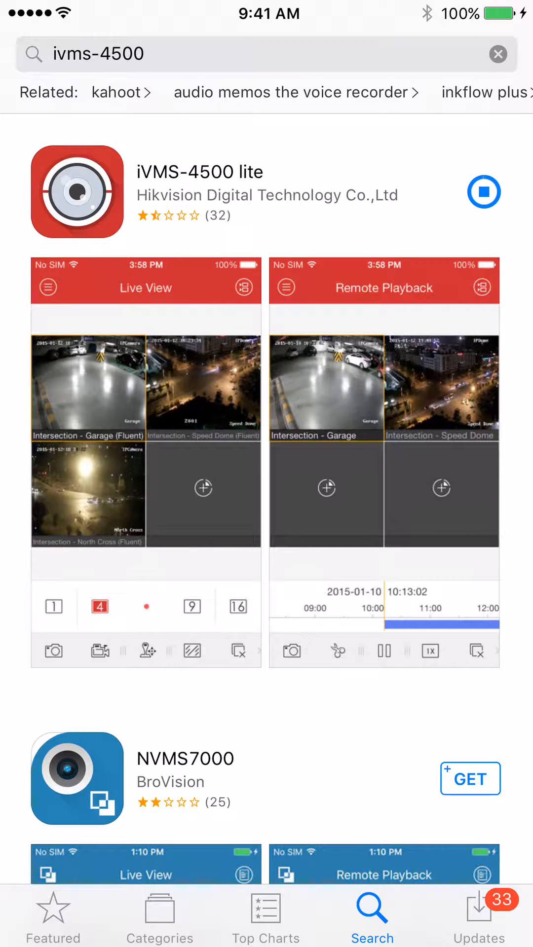
pyautogui.click(483, 192)
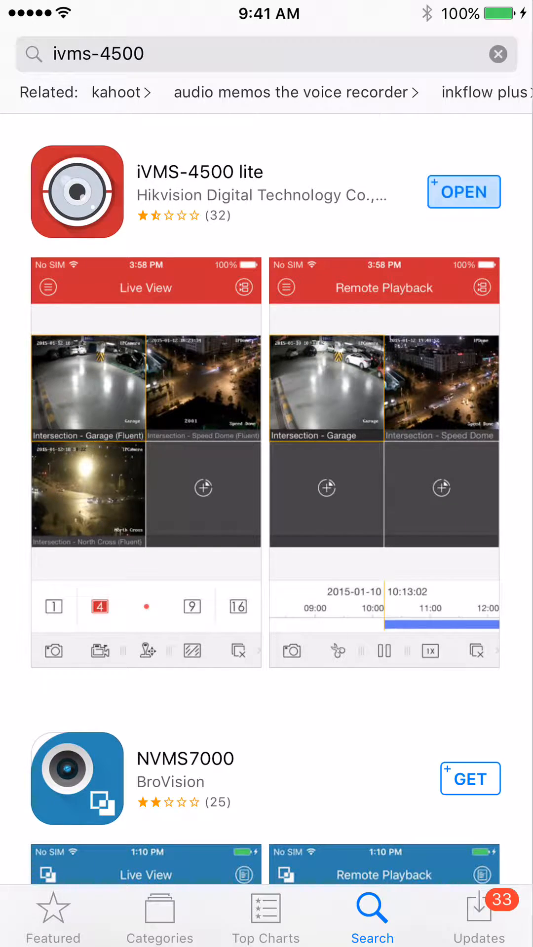
pyautogui.click(464, 192)
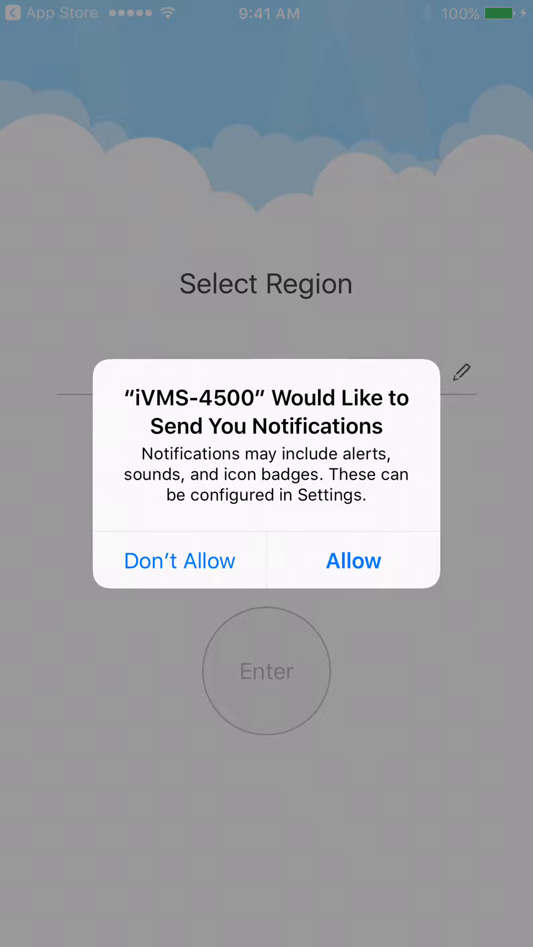
# Dismiss the notifications prompt, choose USA under America as region, and enter the app
pyautogui.click(353, 560)
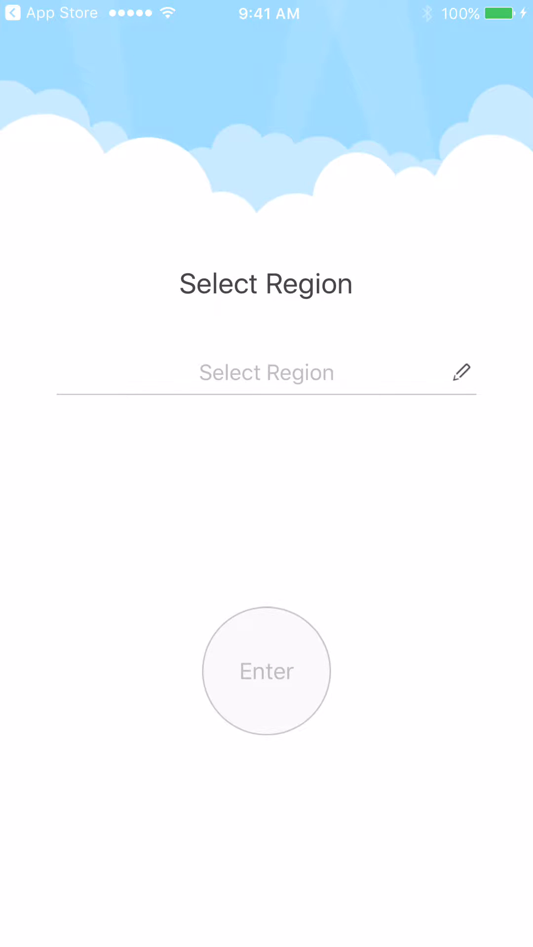
pyautogui.click(266, 373)
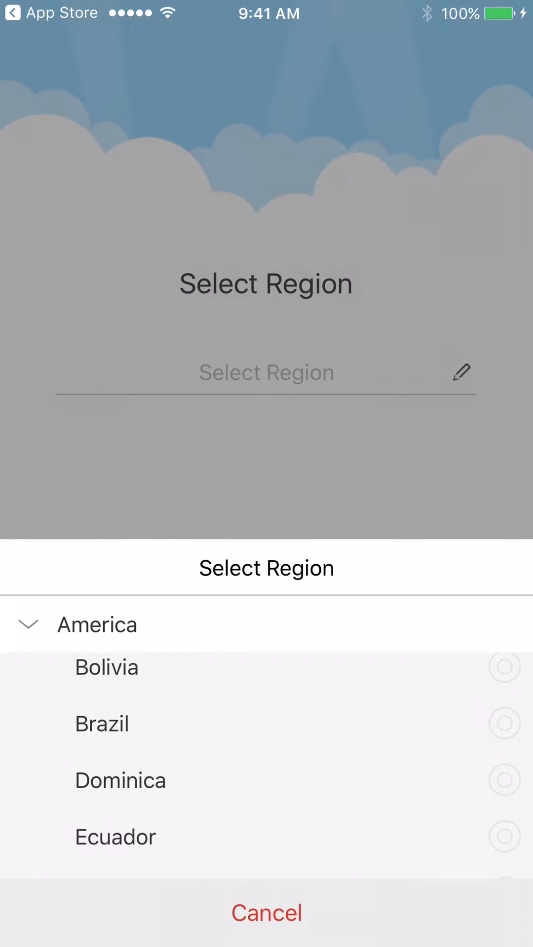
pyautogui.scroll(-3)
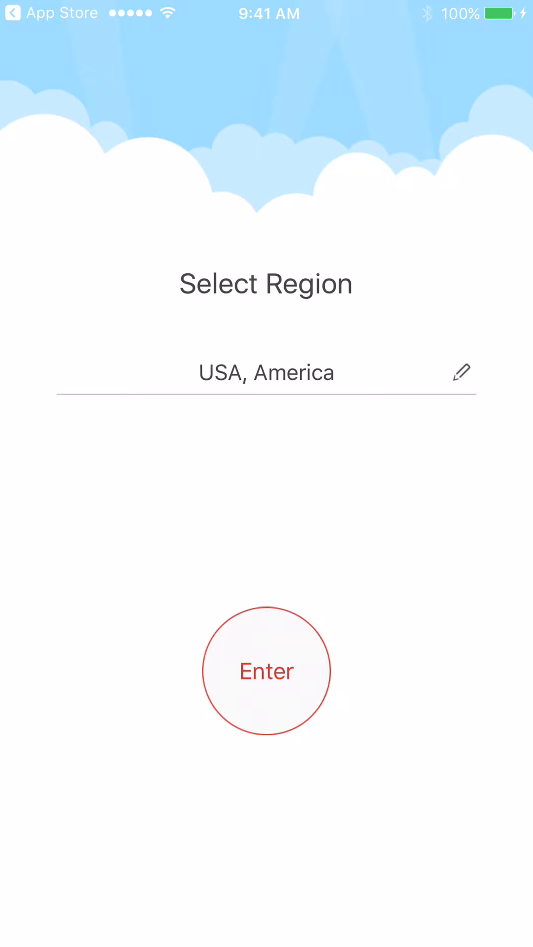
pyautogui.click(266, 670)
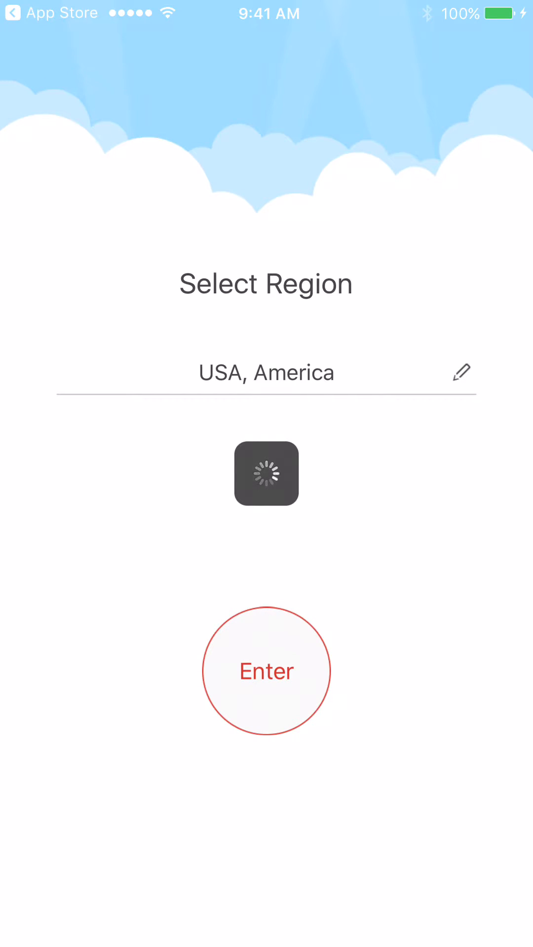
pyautogui.click(266, 671)
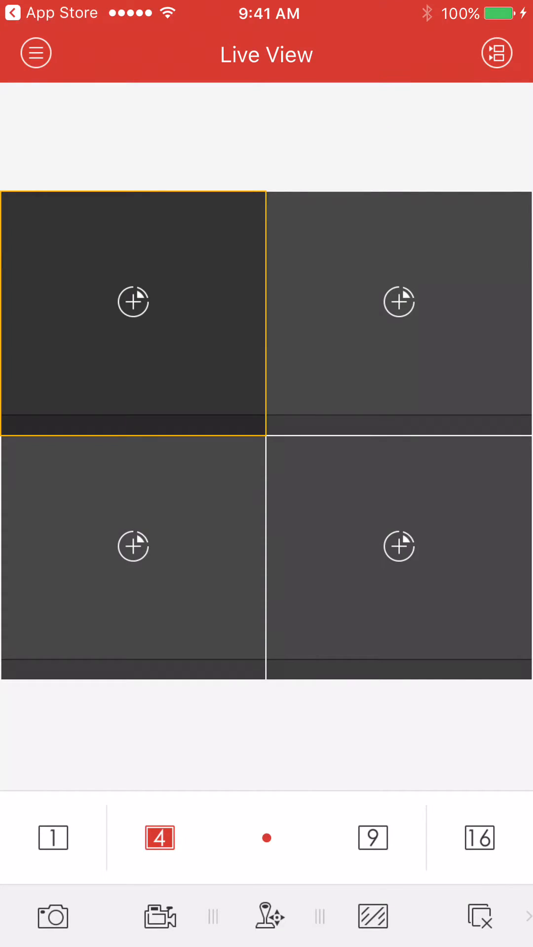